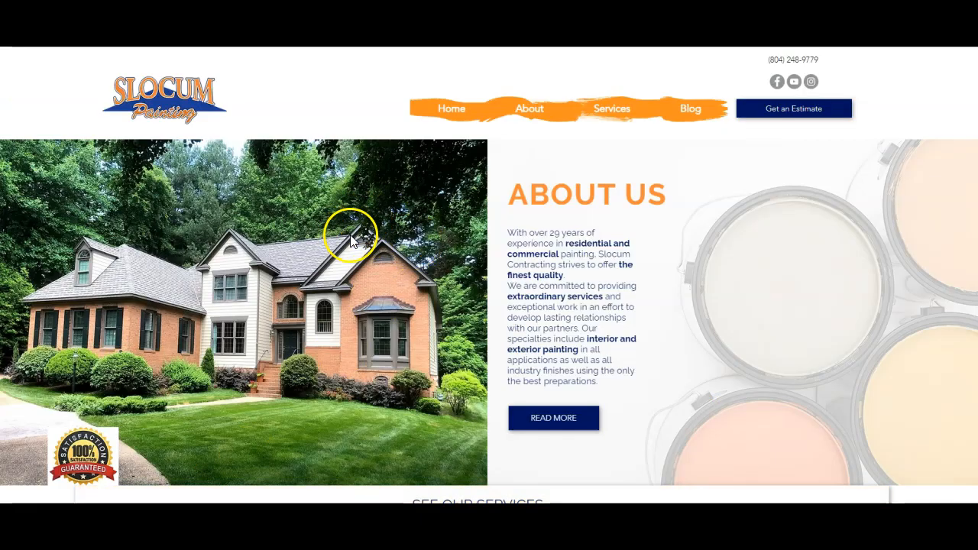
Start saving the Slocum Painting homepage as a complete webpage from the page context menu.
scroll("down", 3)
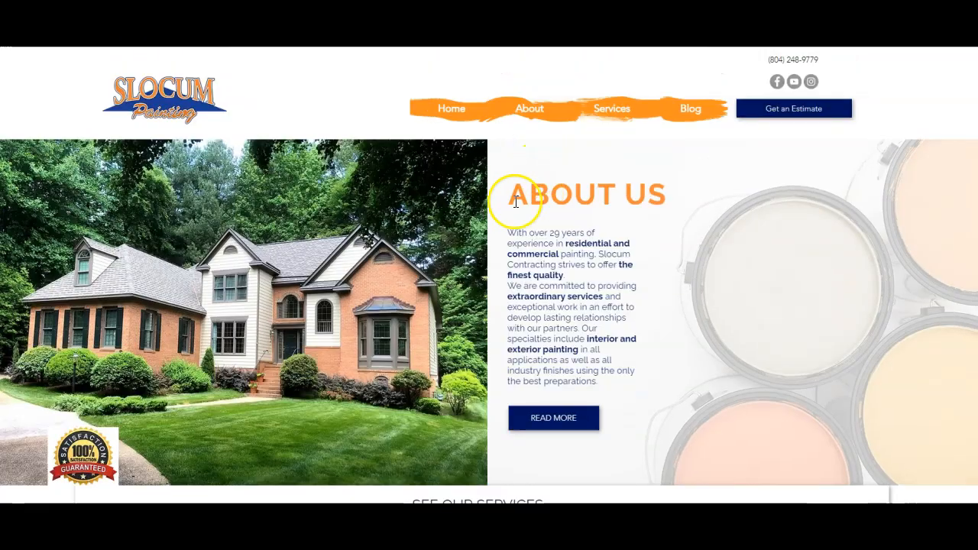
right_click(195, 272)
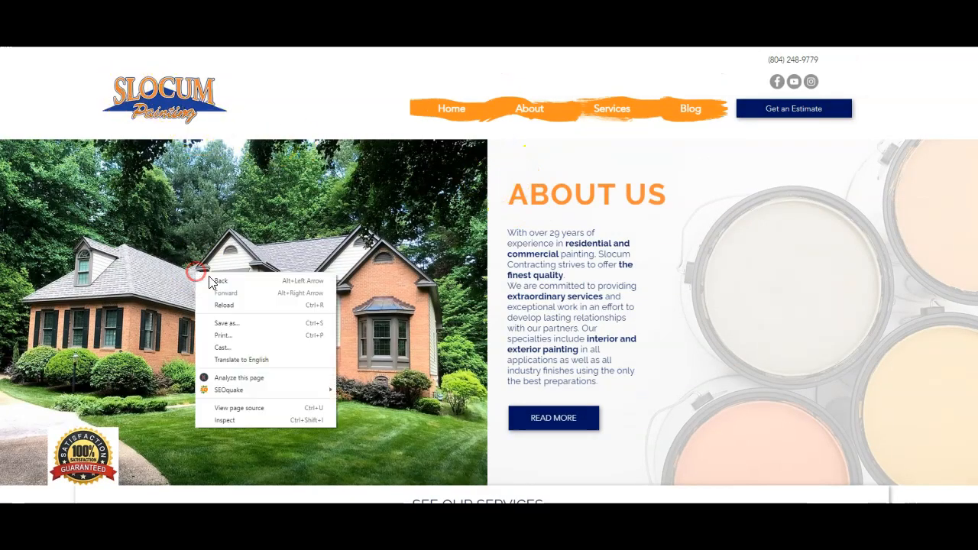
left_click(226, 322)
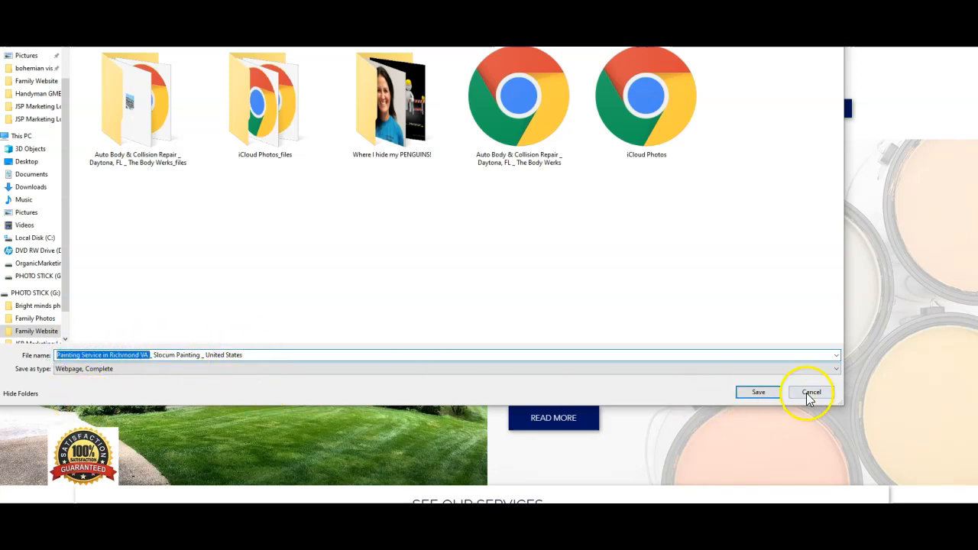
Cancel the save and review Google results for painting contractors richmond va.
left_click(810, 391)
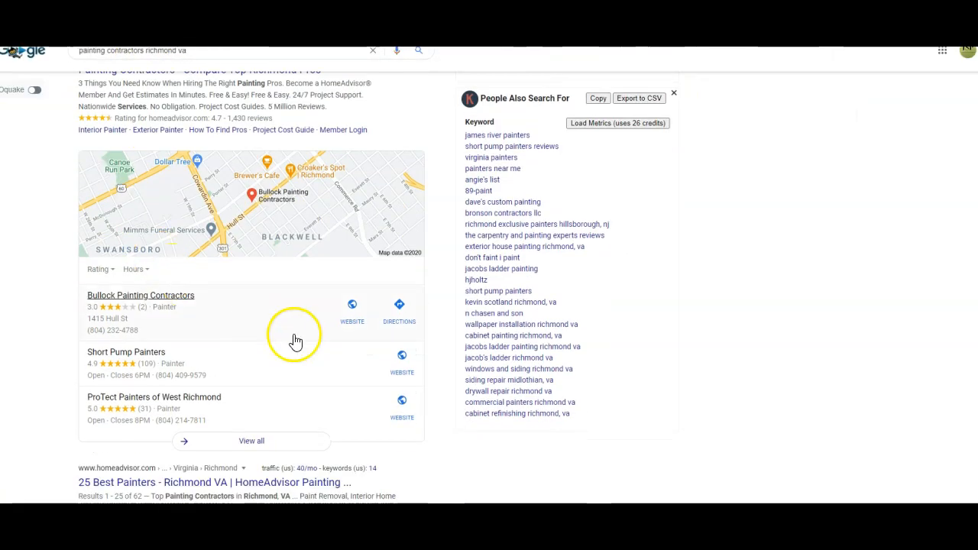
scroll("down", 3)
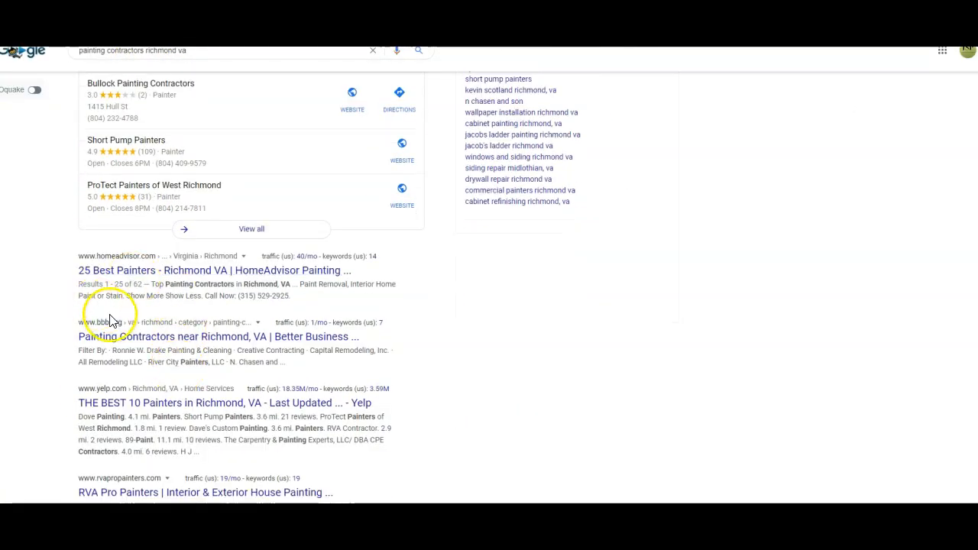
scroll("down", 3)
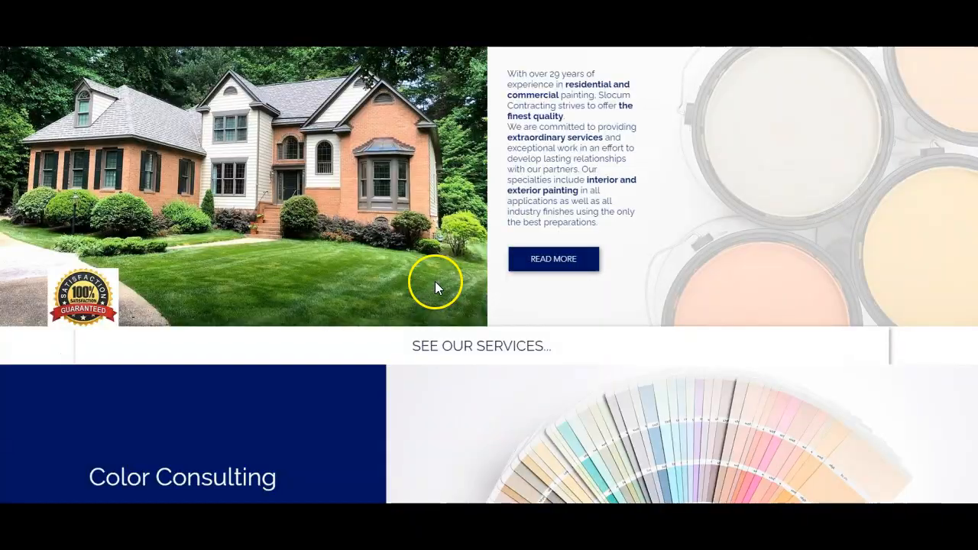
scroll("down", 3)
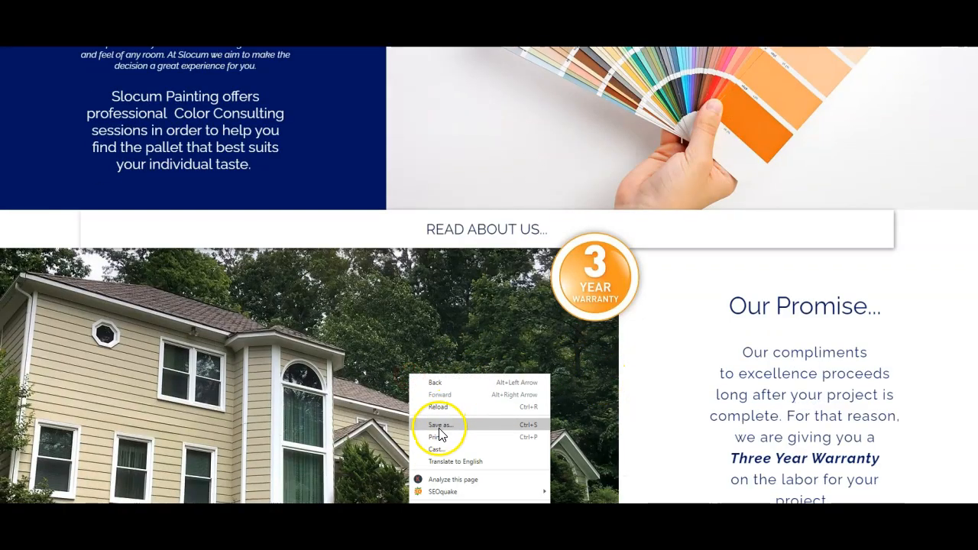
left_click(438, 424)
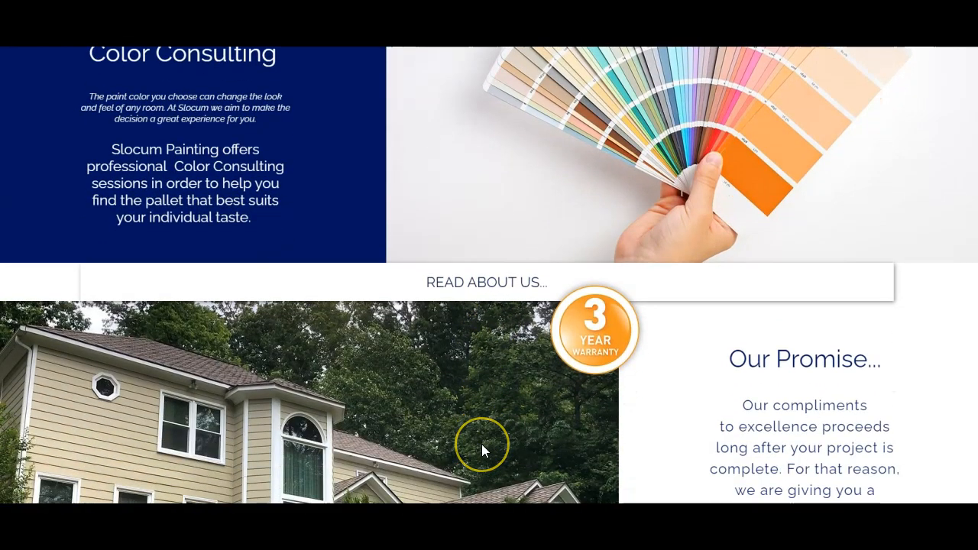
scroll("down", 3)
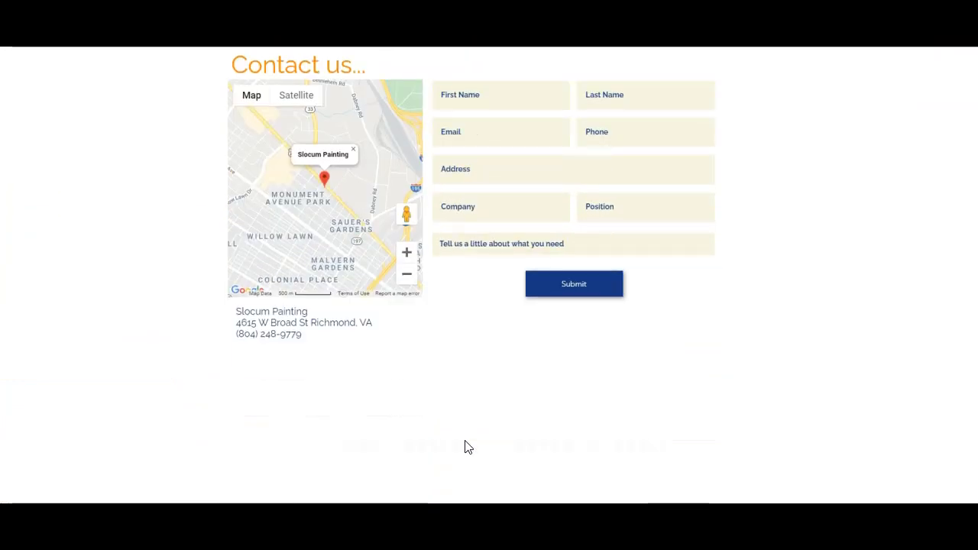
scroll("down", 3)
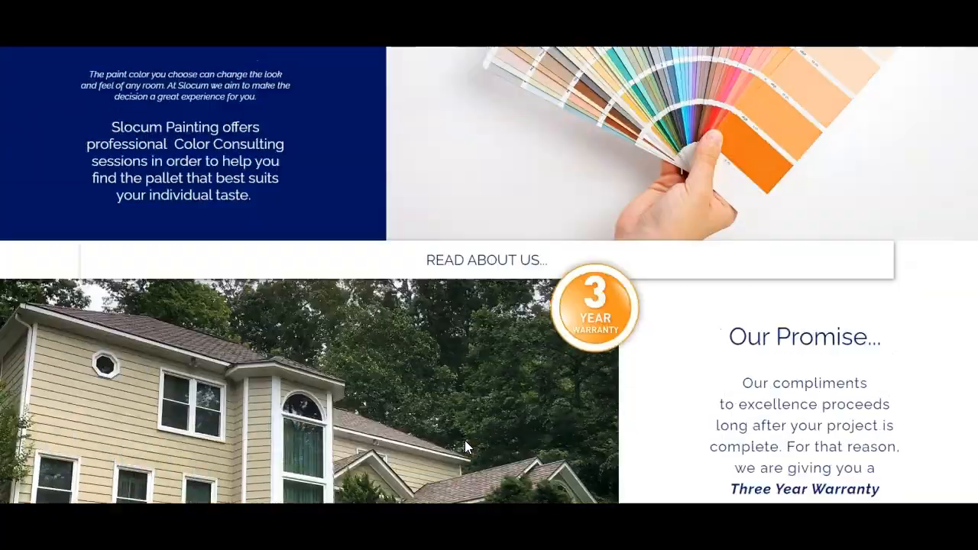
scroll("up", 3)
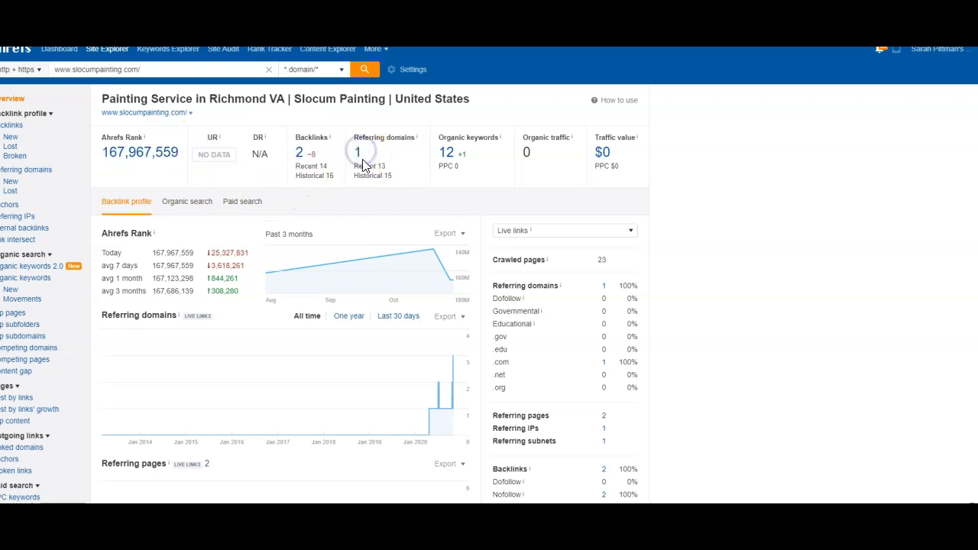
View slocumpainting.com referring domains and expand keyword-suggest-tool.com's two nofollow linking pages.
left_click(358, 151)
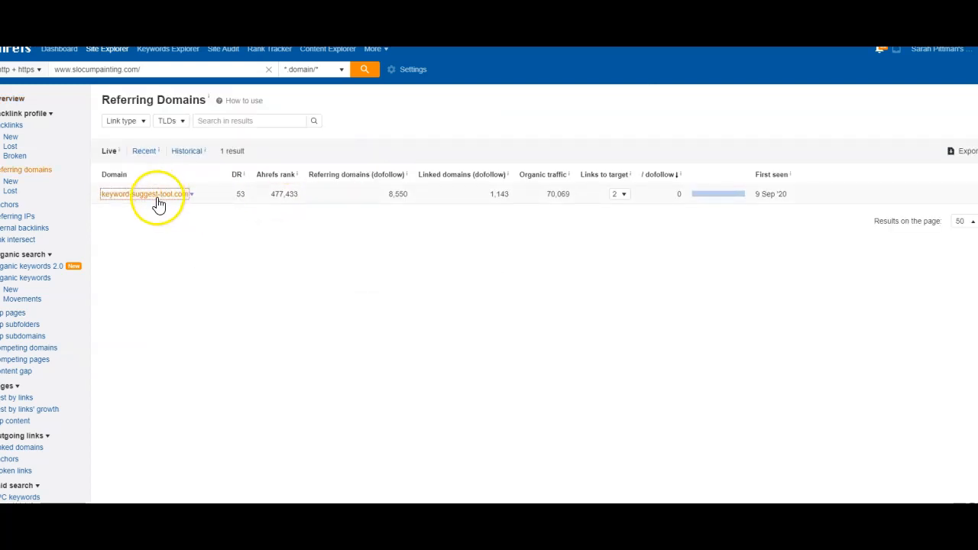
left_click(618, 192)
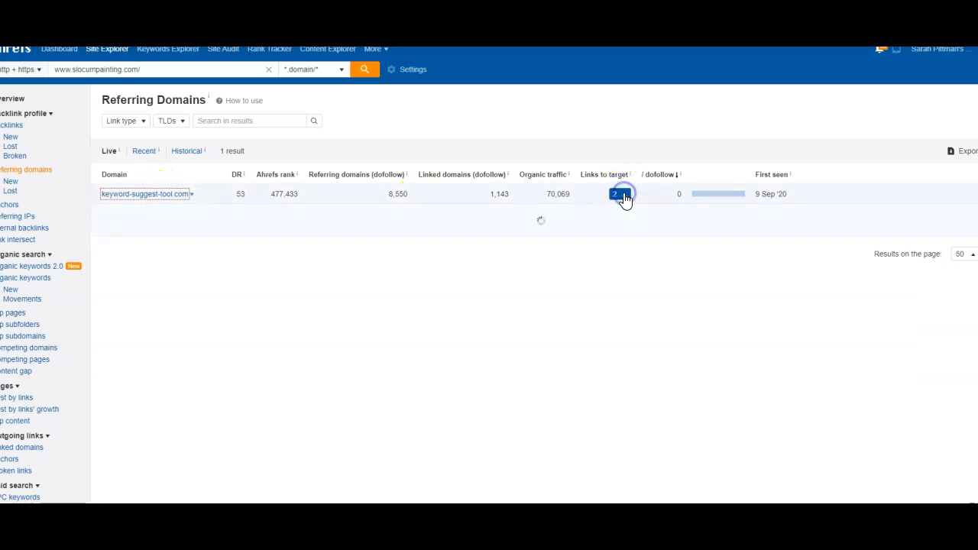
left_click(615, 192)
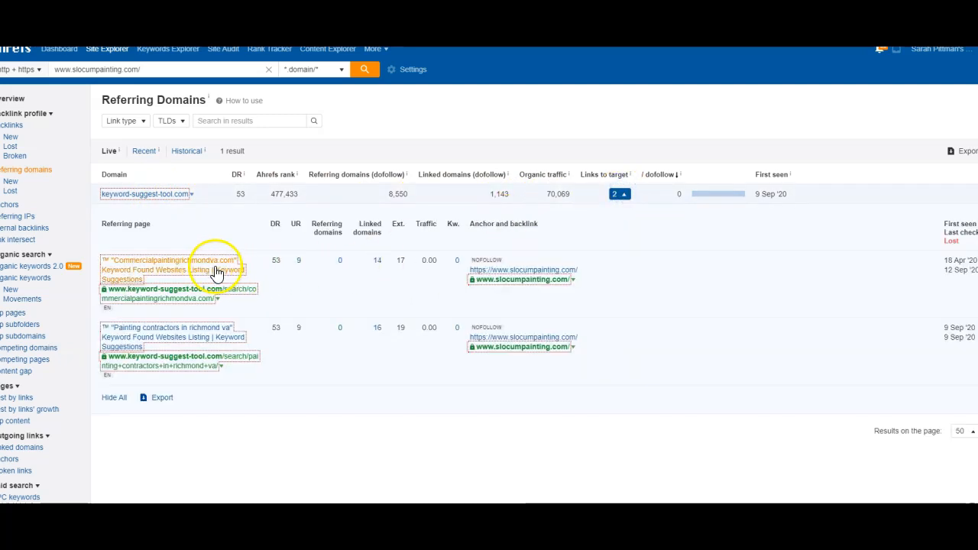
mouse_move(208, 324)
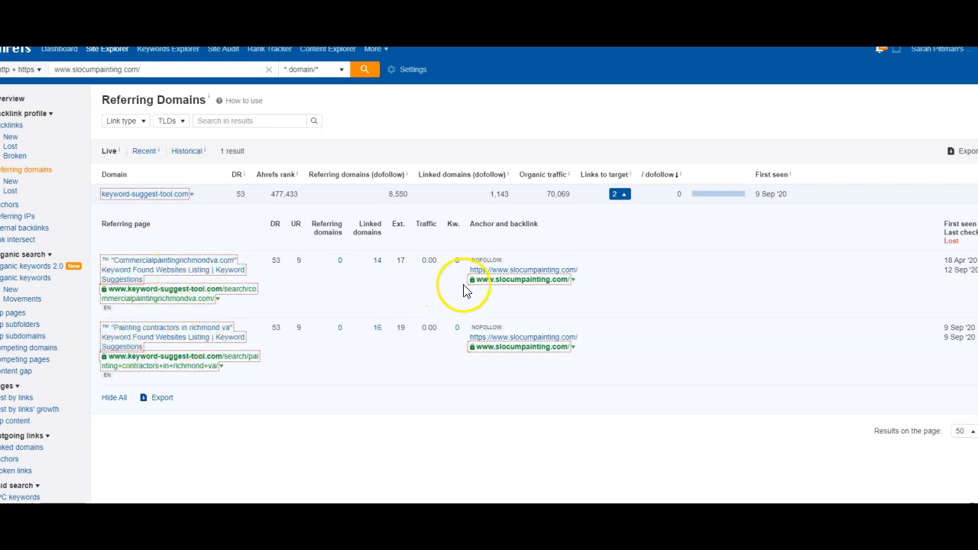
mouse_move(590, 349)
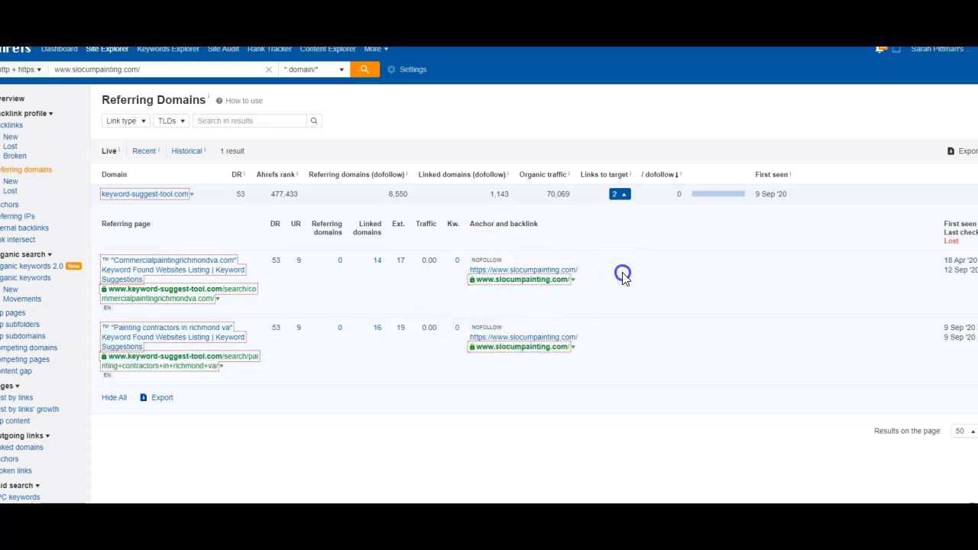
mouse_move(67, 122)
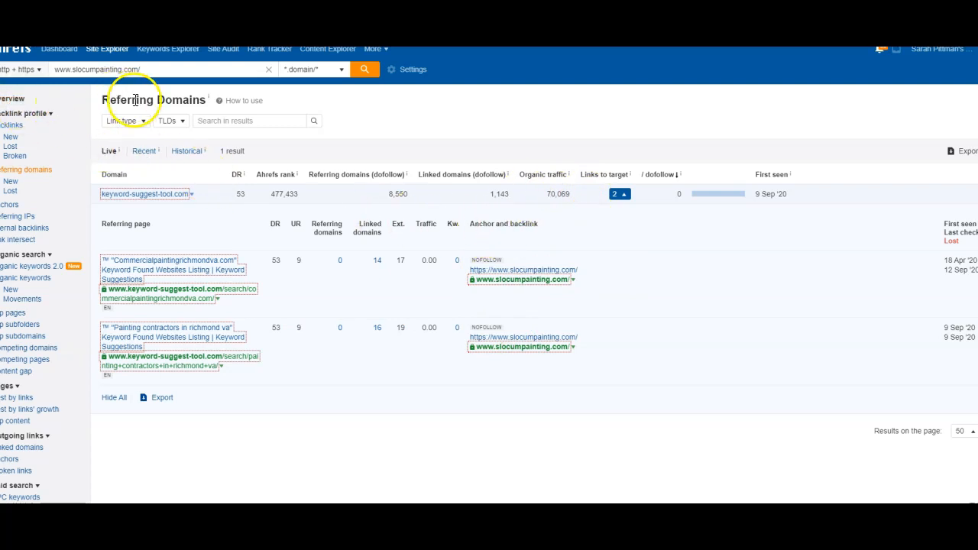
Show the Organic Keywords report listing slocumpainting.com's 14 ranking keywords.
left_click(24, 278)
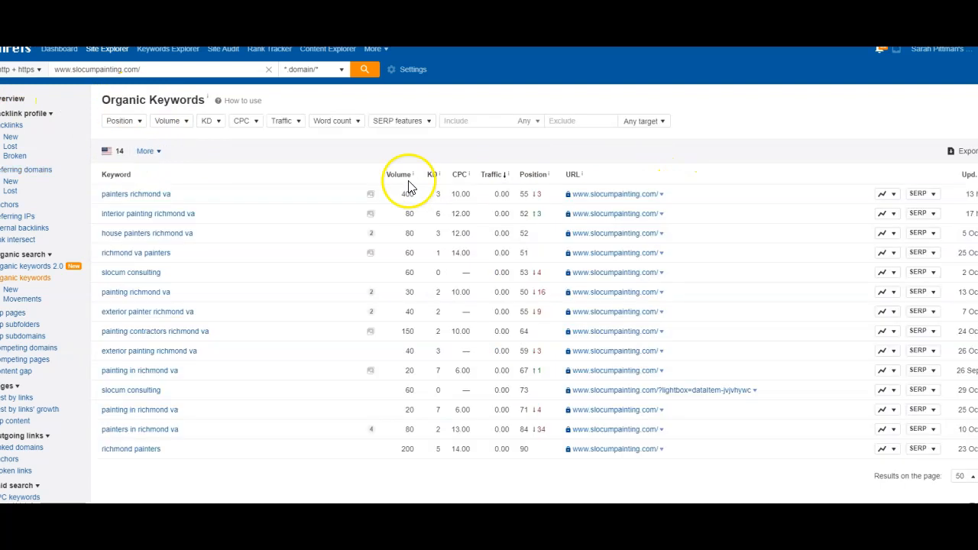
mouse_move(206, 468)
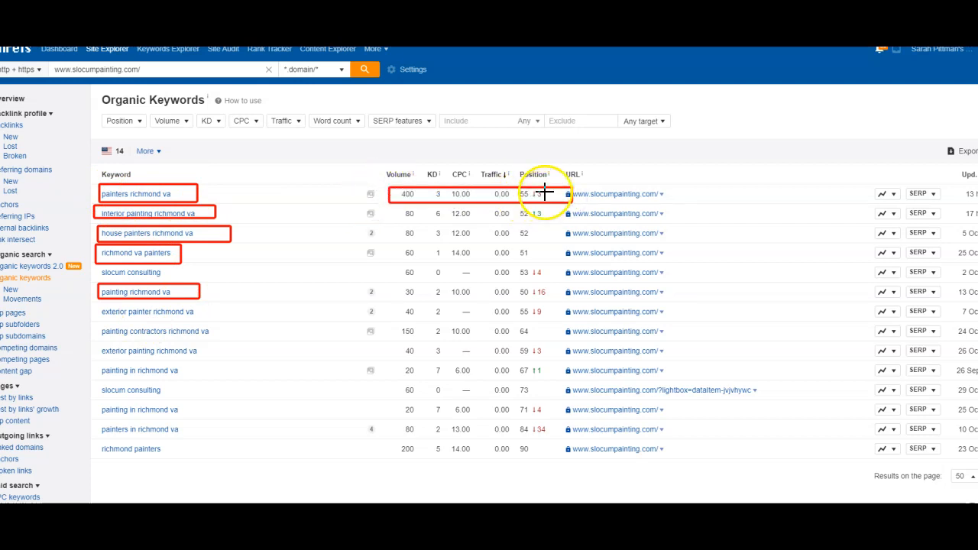
mouse_move(480, 192)
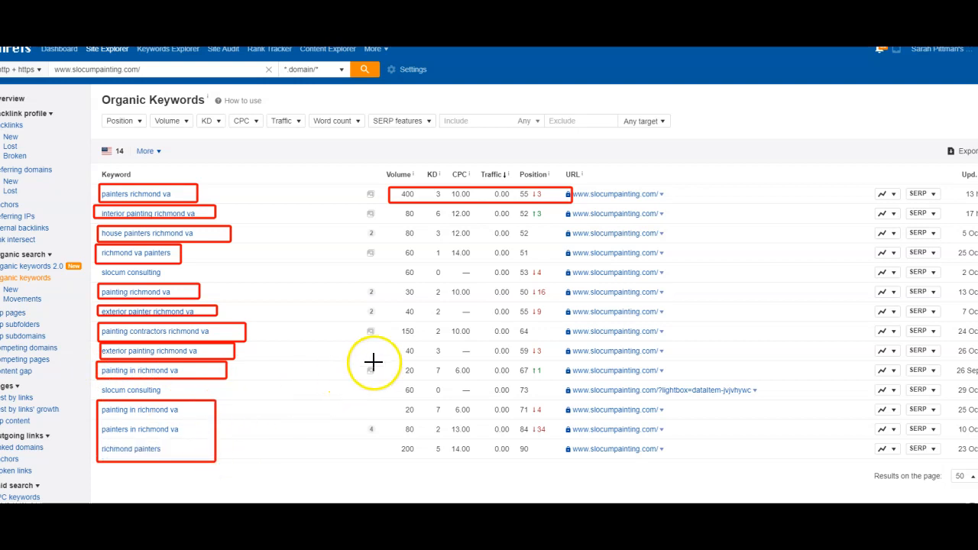
mouse_move(535, 190)
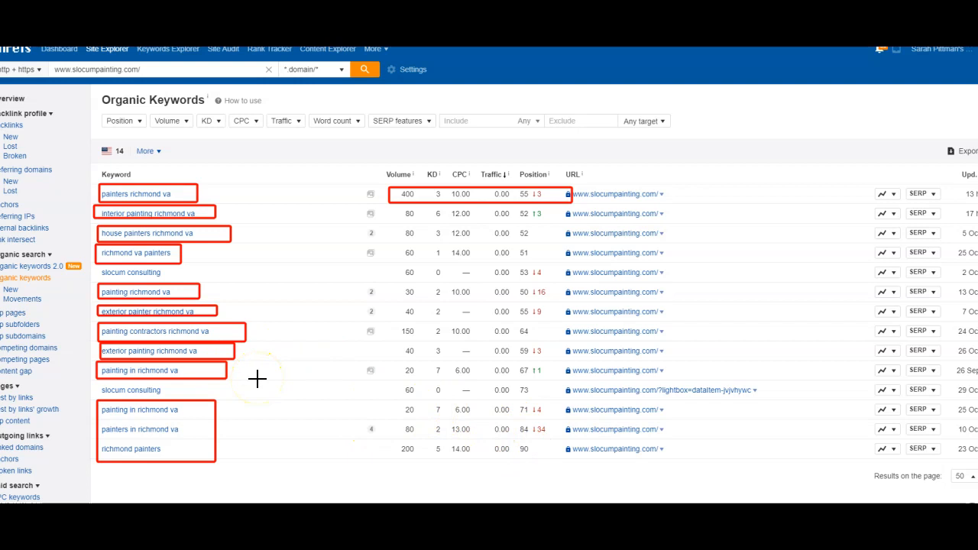
mouse_move(436, 339)
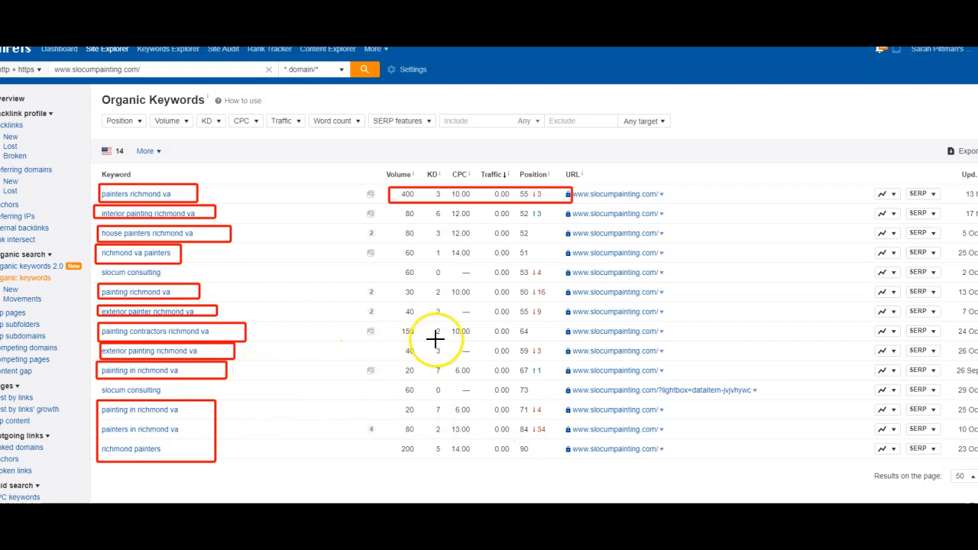
mouse_move(486, 162)
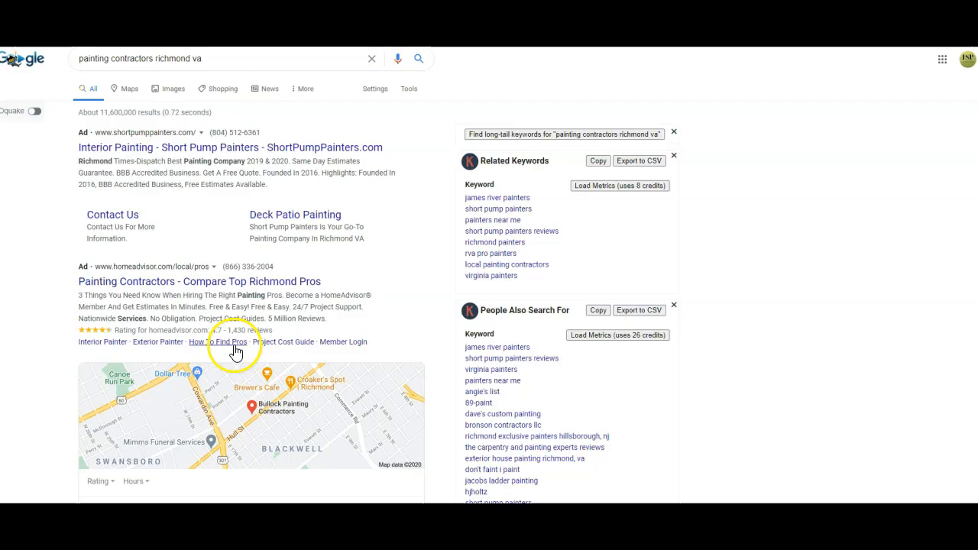
scroll("down", 3)
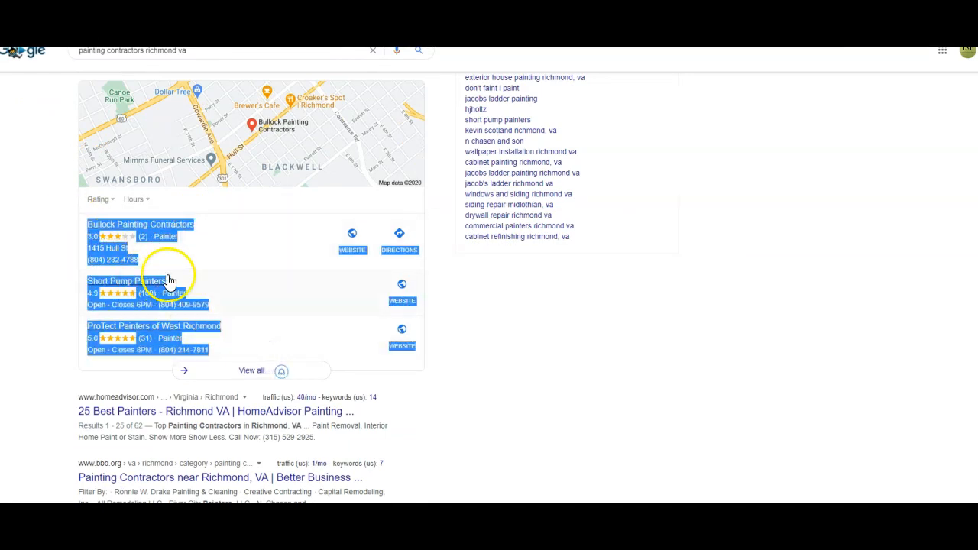
mouse_move(205, 238)
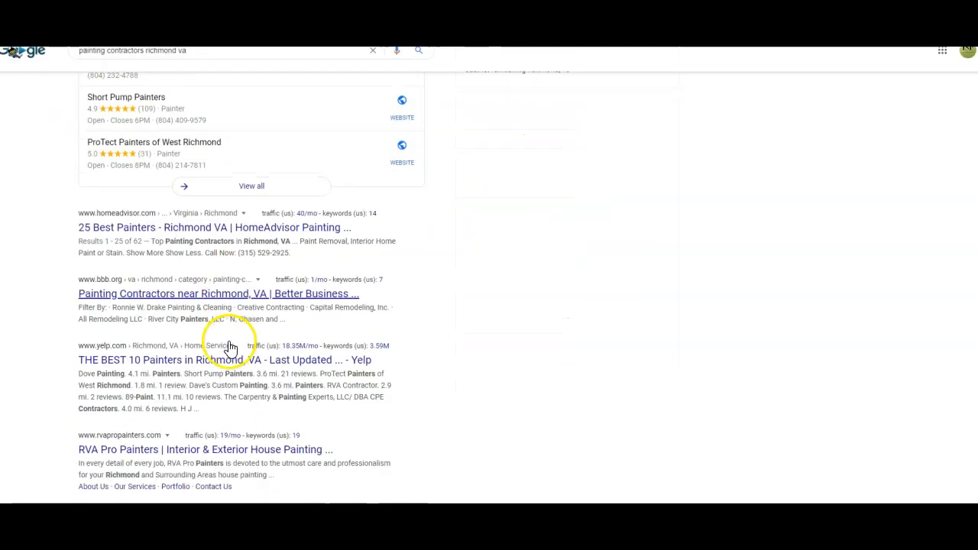
Reach the RVA Pro Painters homepage from the Richmond VA painting contractors results.
scroll("down", 3)
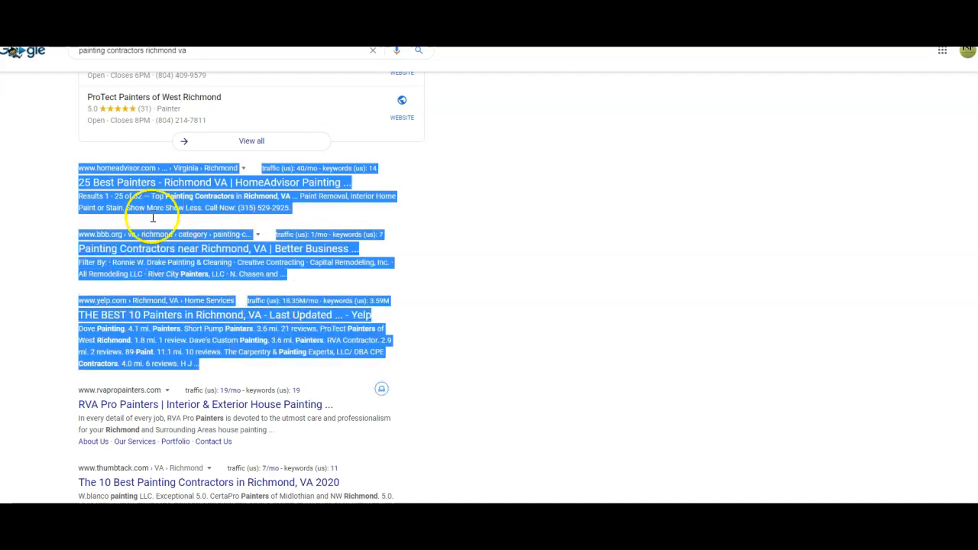
mouse_move(134, 278)
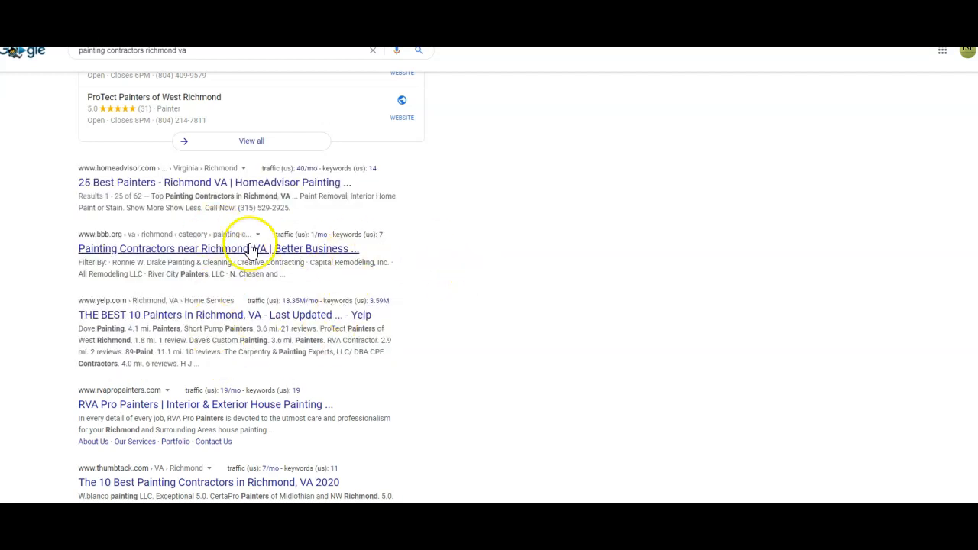
mouse_move(169, 236)
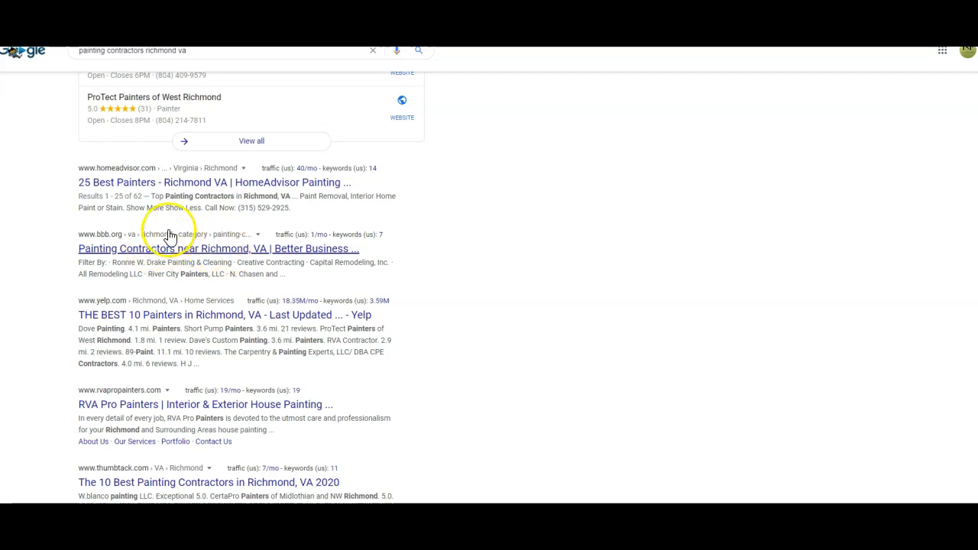
mouse_move(195, 193)
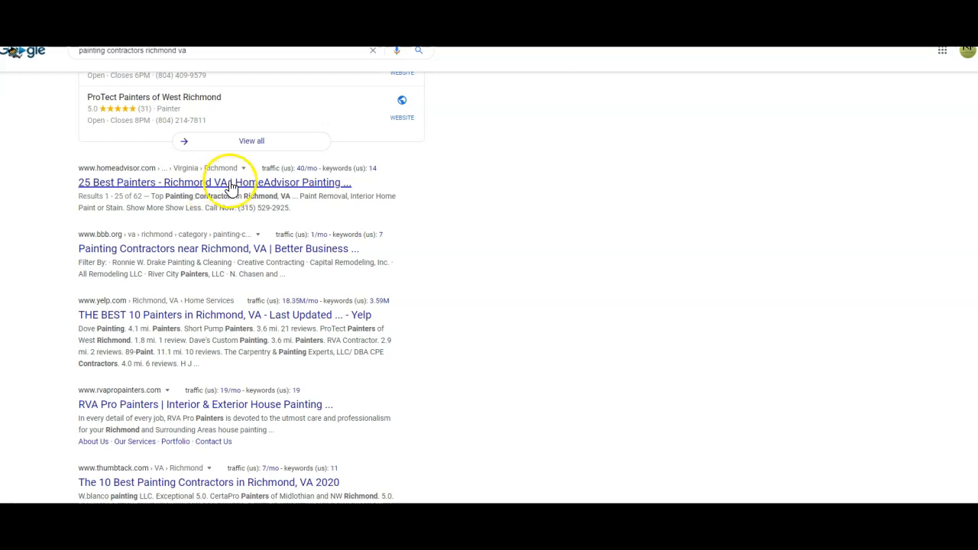
mouse_move(126, 419)
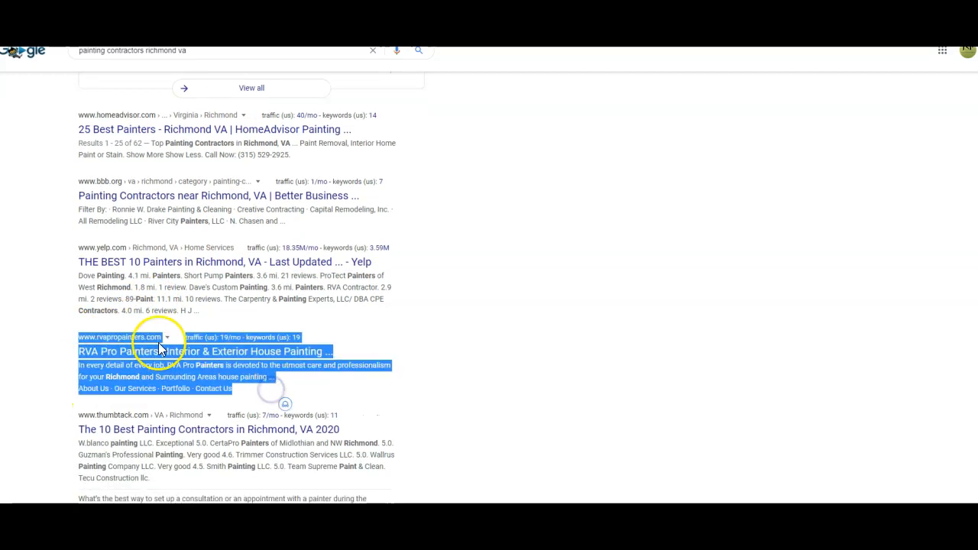
left_click(201, 350)
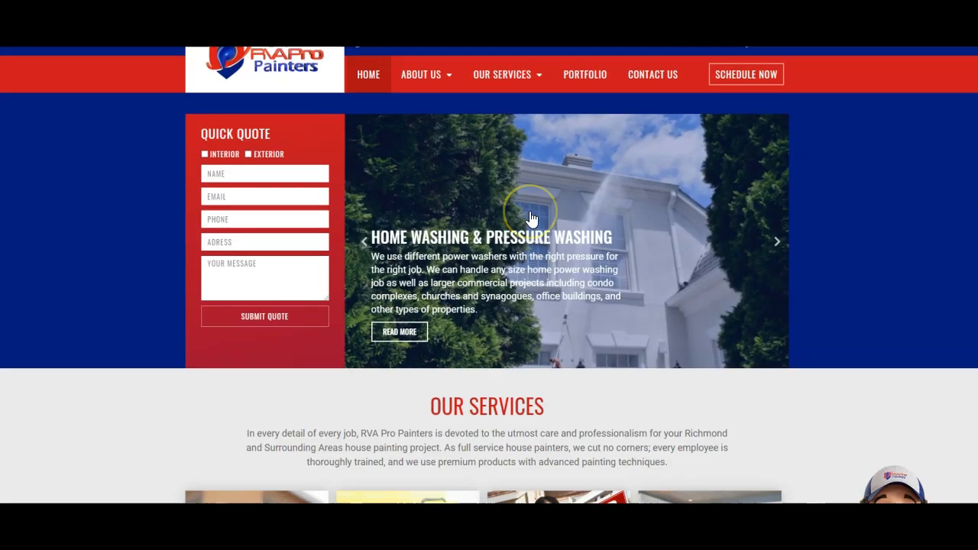
Review the RVA Pro Painters homepage services, partners and service areas sections.
scroll("down", 3)
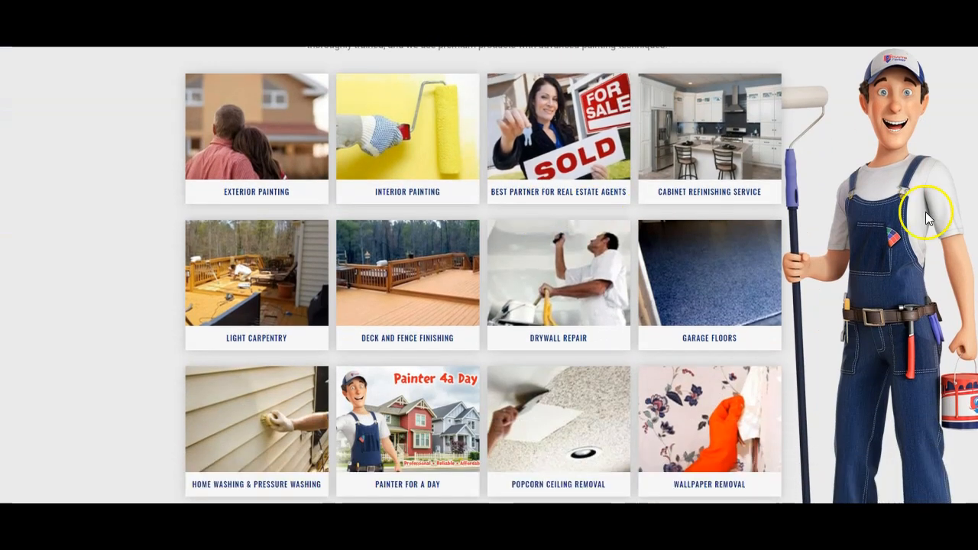
scroll("down", 3)
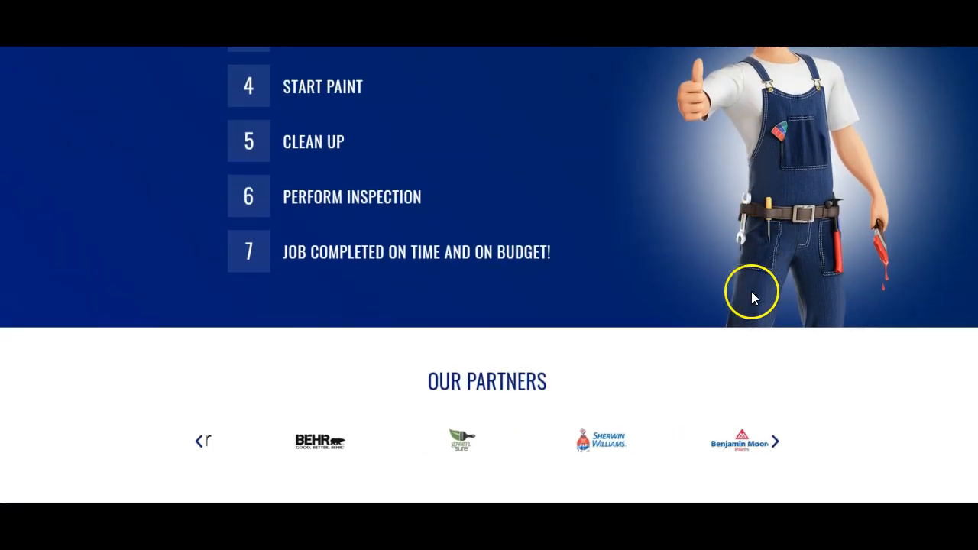
scroll("down", 3)
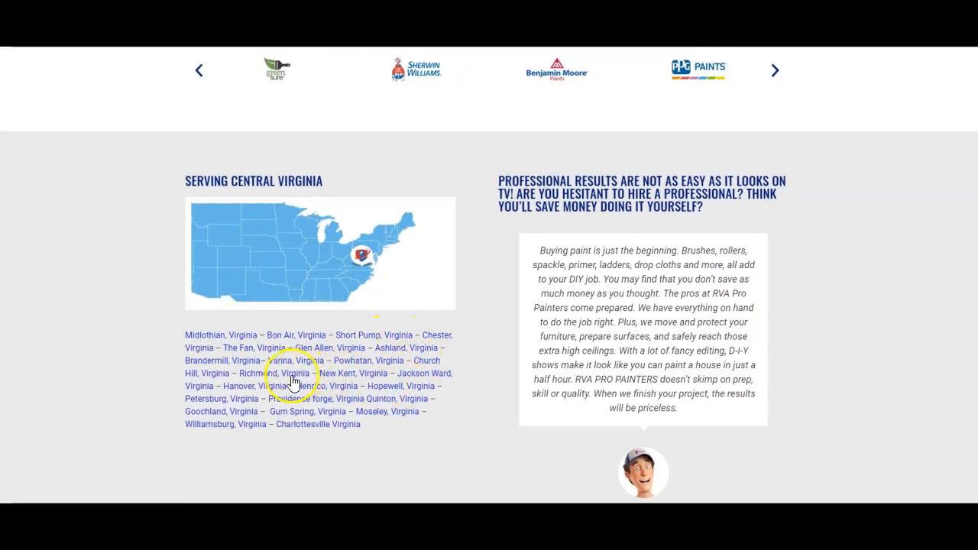
scroll("up", 3)
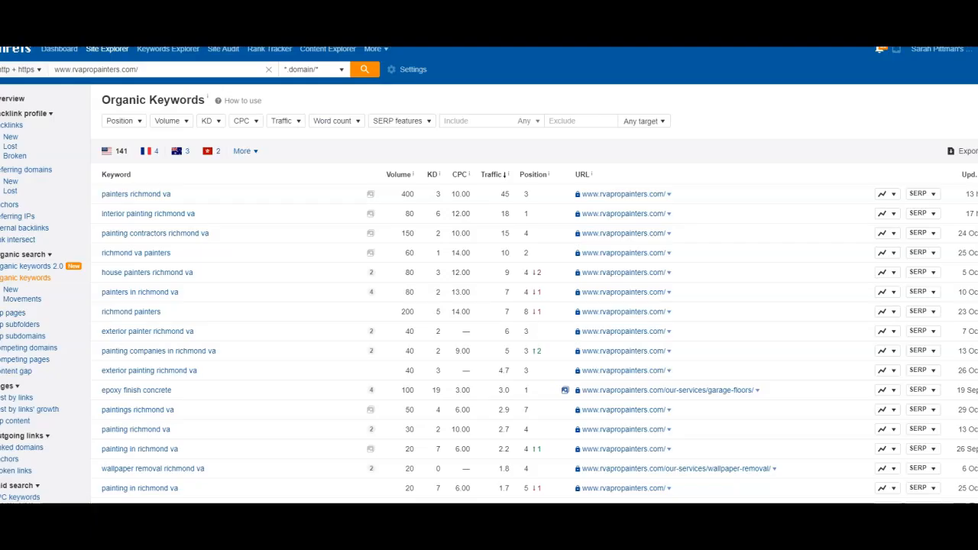
Outline the painters richmond va keyword row in red on rvapropainters.com's report.
left_click(136, 195)
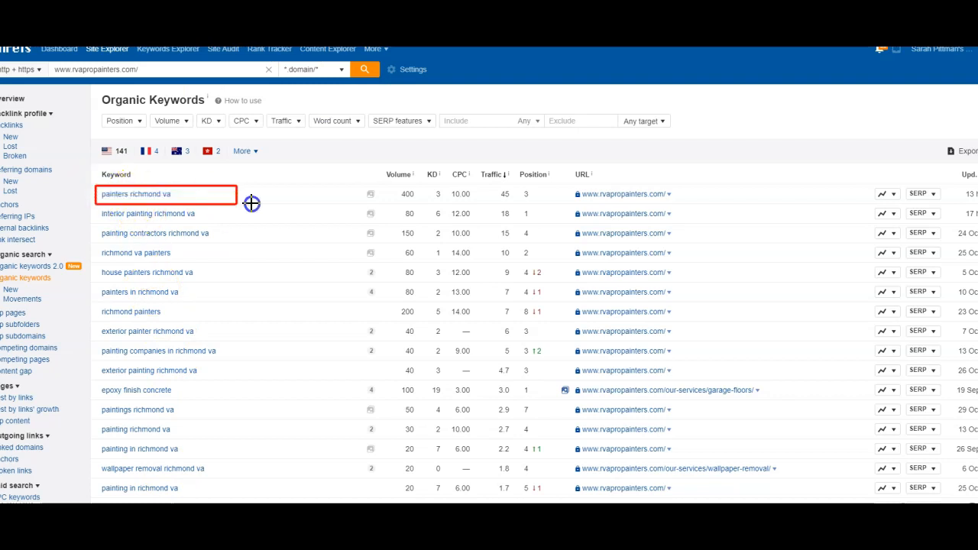
mouse_move(527, 191)
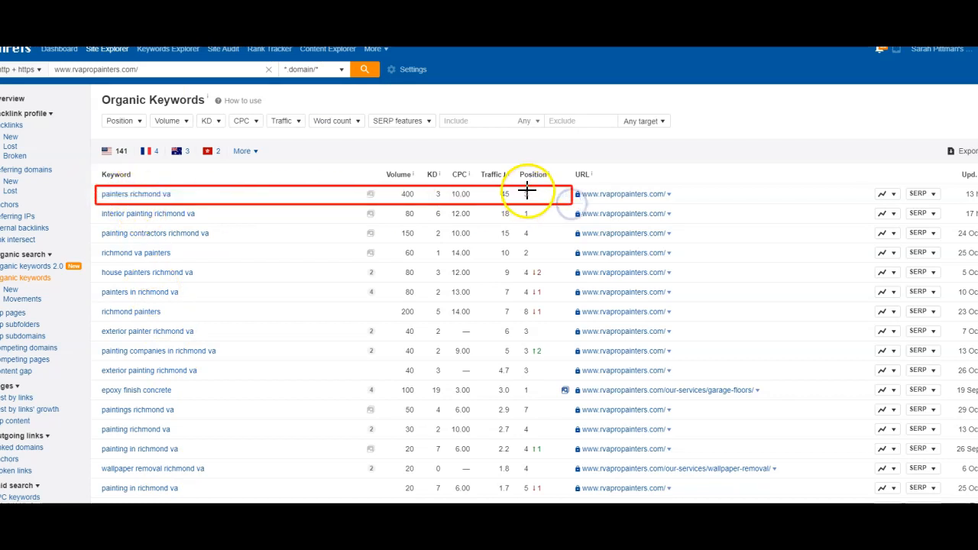
mouse_move(507, 177)
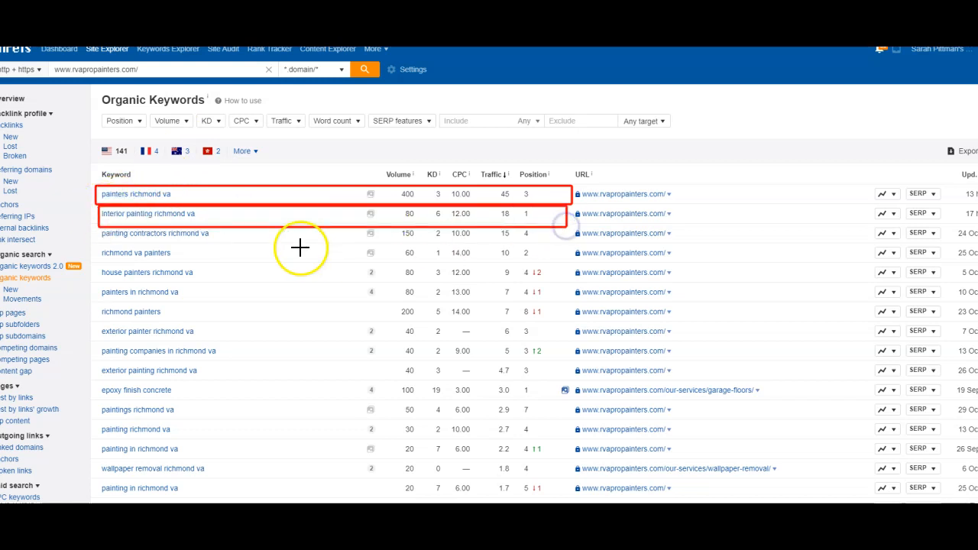
mouse_move(116, 232)
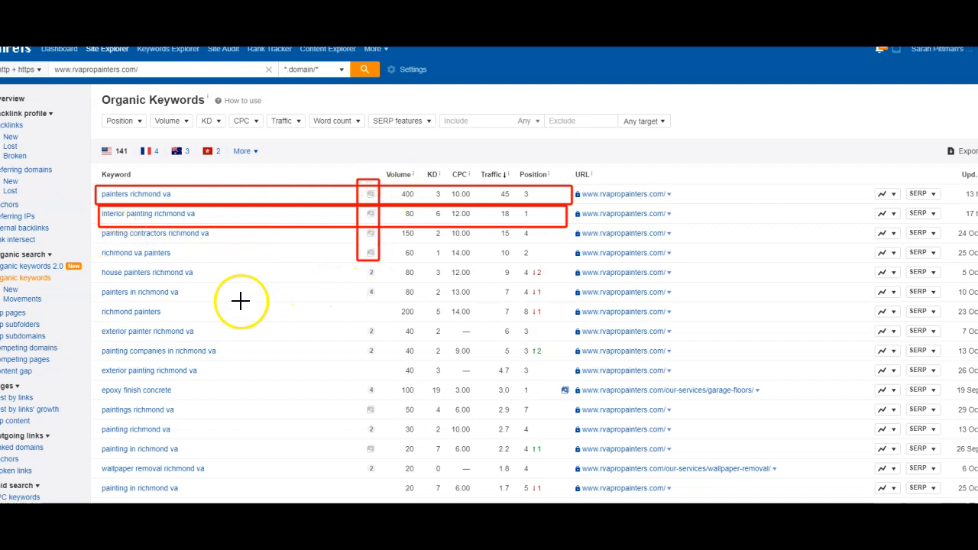
mouse_move(116, 309)
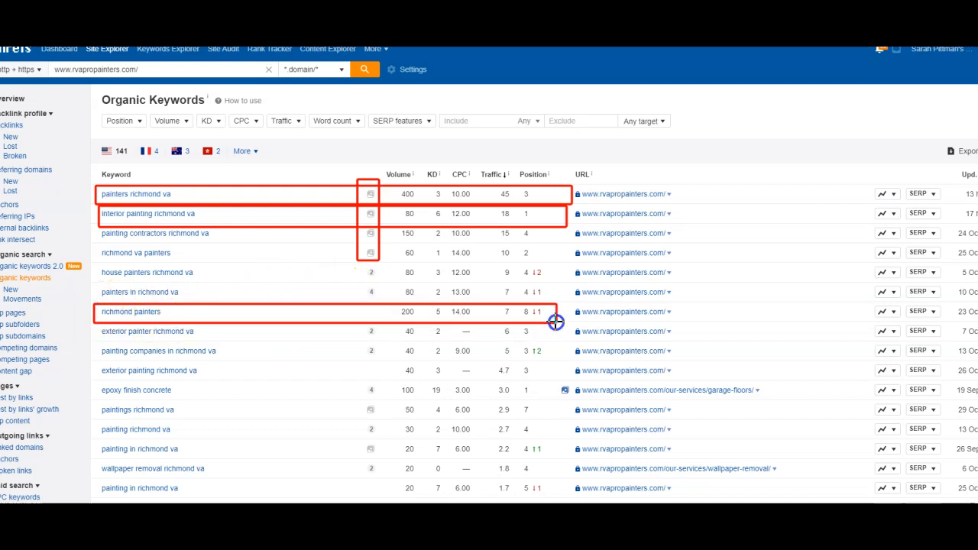
mouse_move(514, 193)
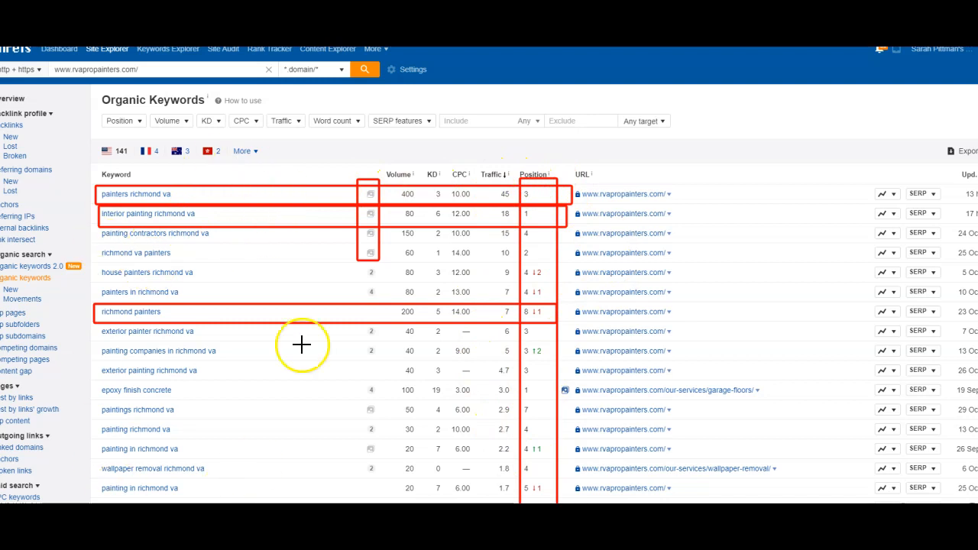
mouse_move(204, 366)
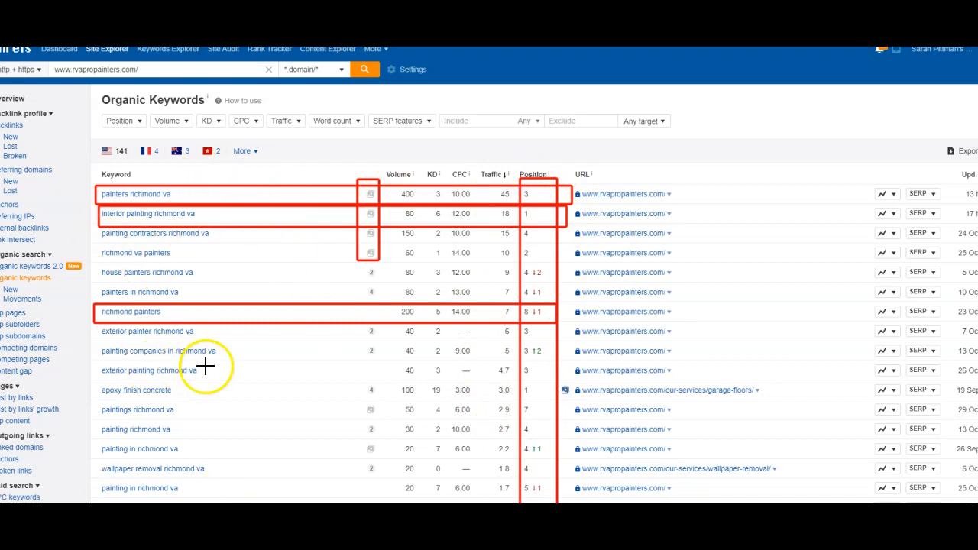
mouse_move(217, 358)
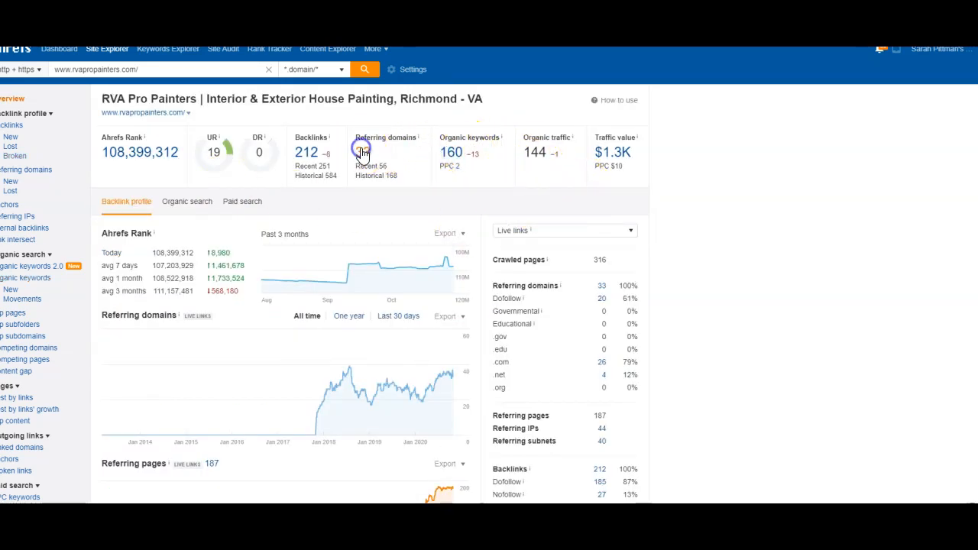
Review rvapropainters.com's 33 referring domains and follow bizadee.com's backlink to its listing page.
left_click(363, 153)
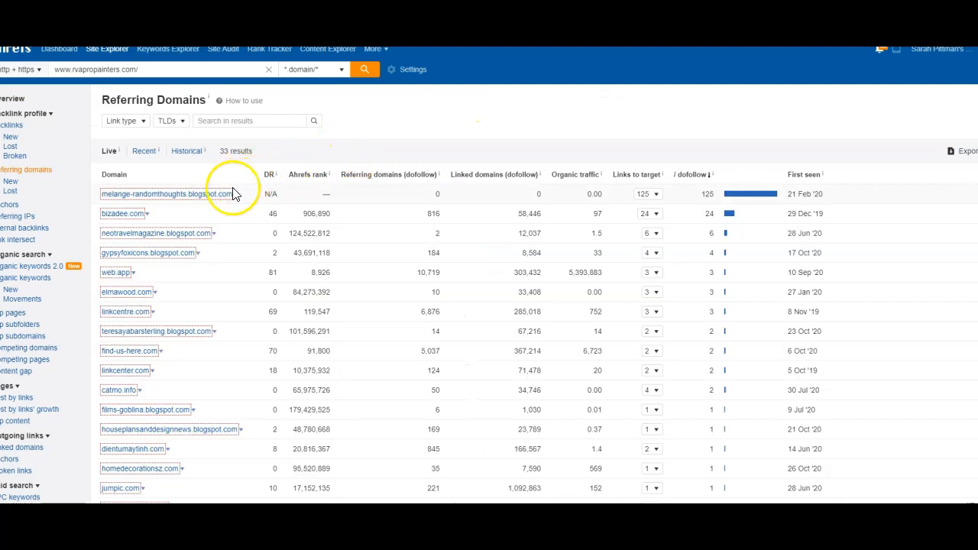
mouse_move(403, 211)
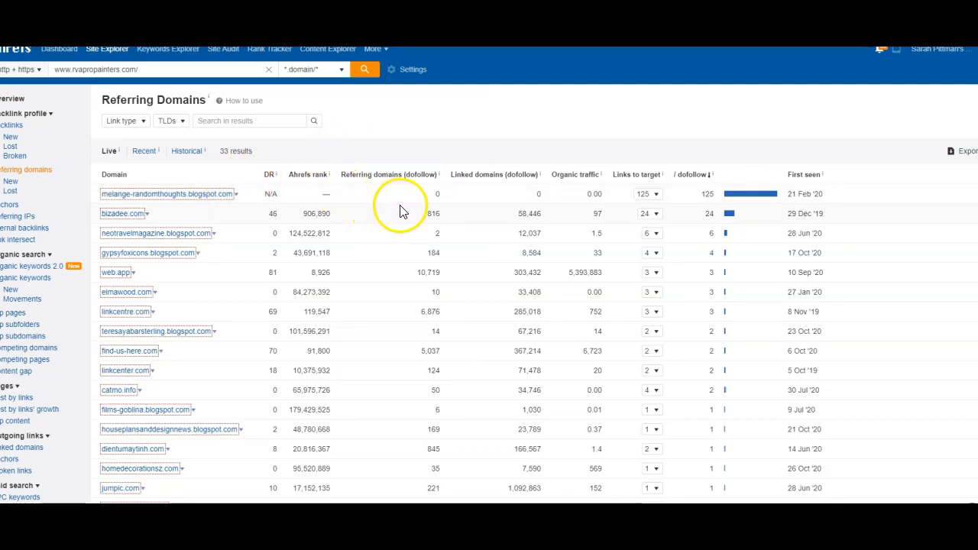
mouse_move(447, 199)
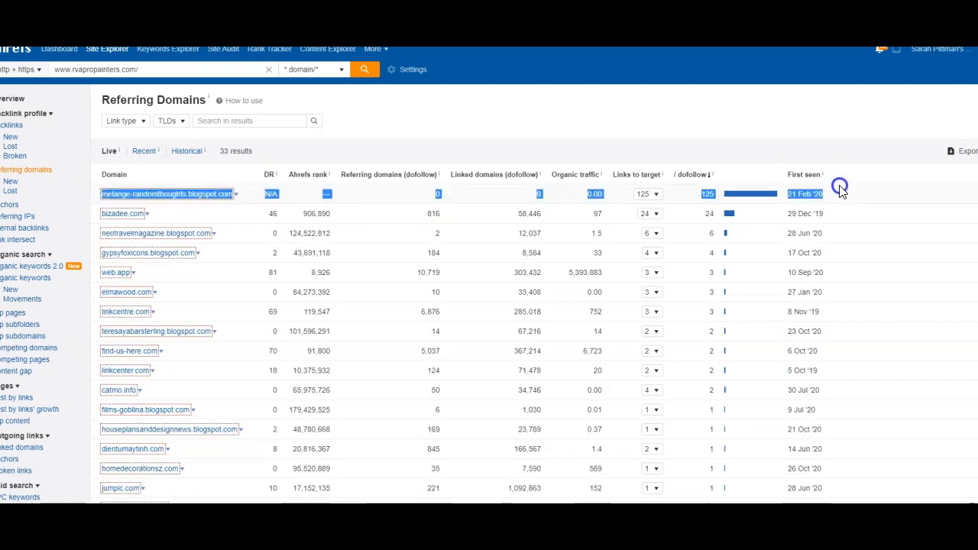
mouse_move(399, 205)
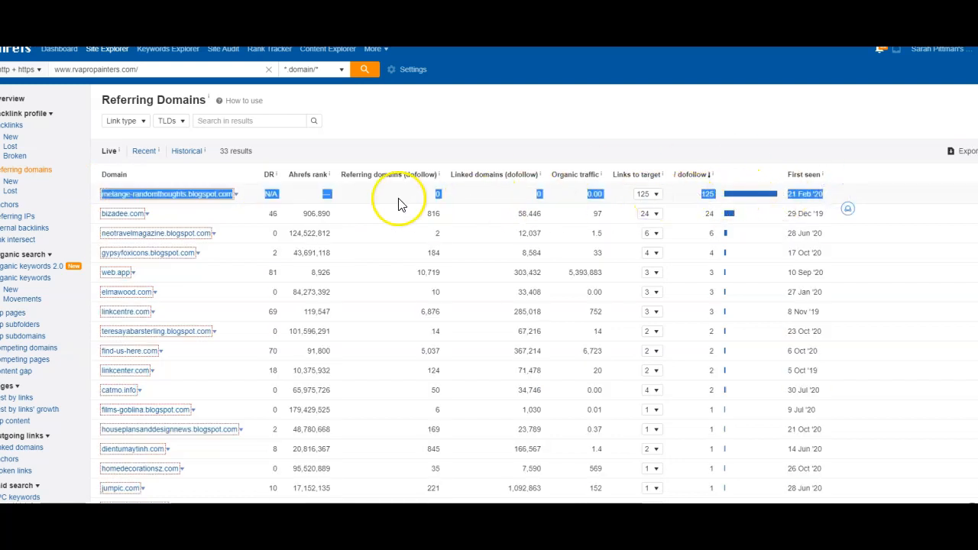
mouse_move(272, 210)
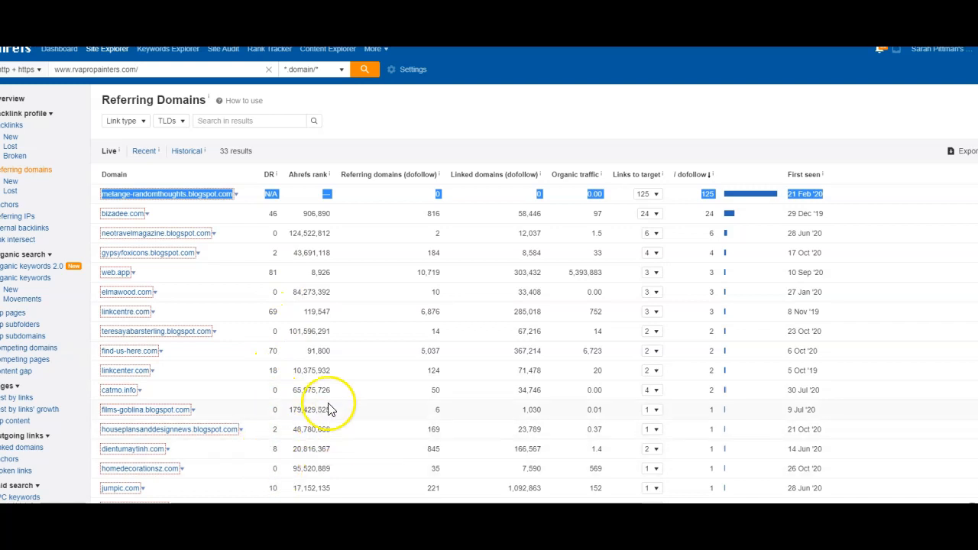
mouse_move(425, 373)
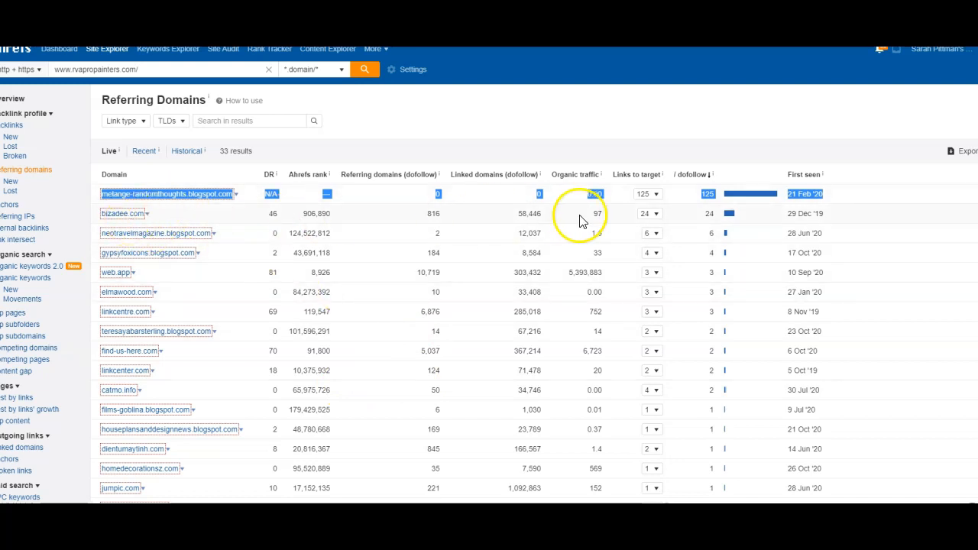
left_click(645, 214)
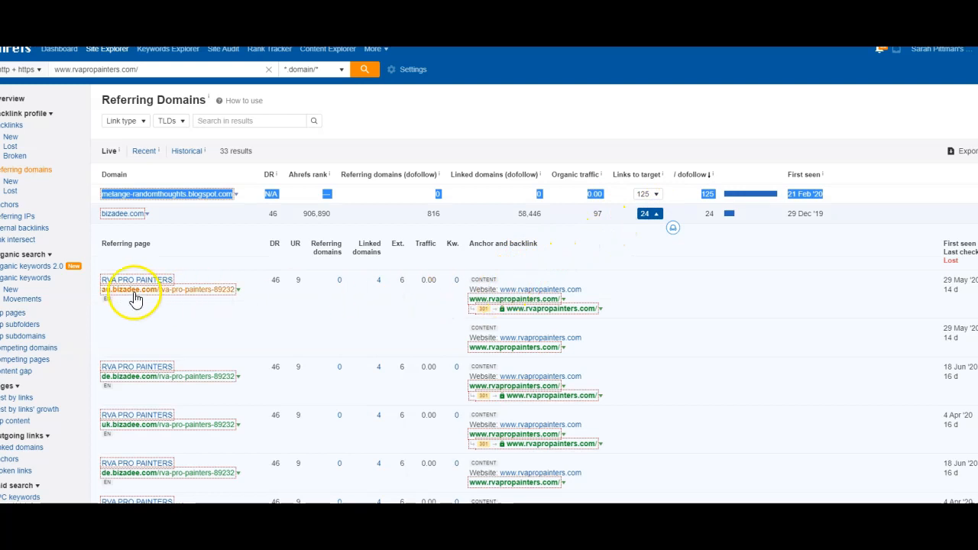
left_click(130, 291)
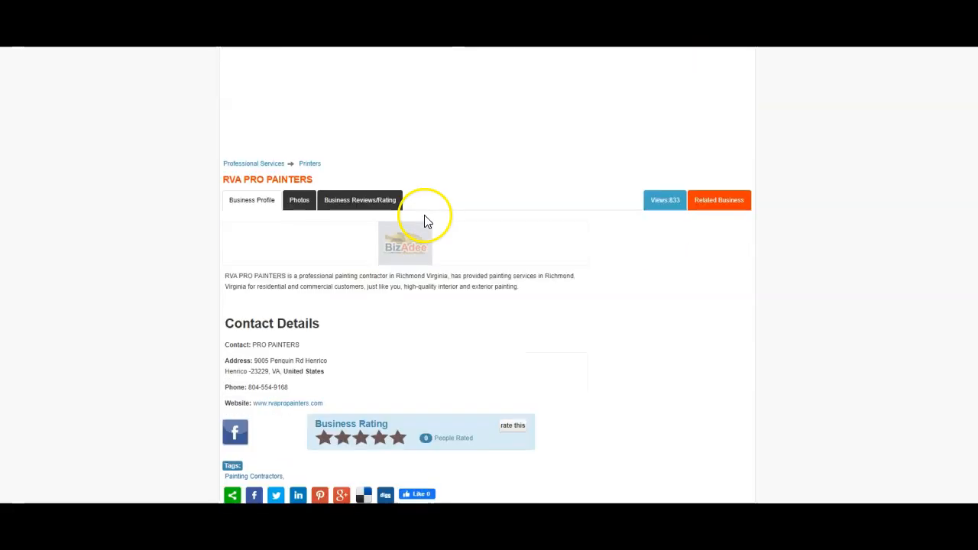
scroll("down", 3)
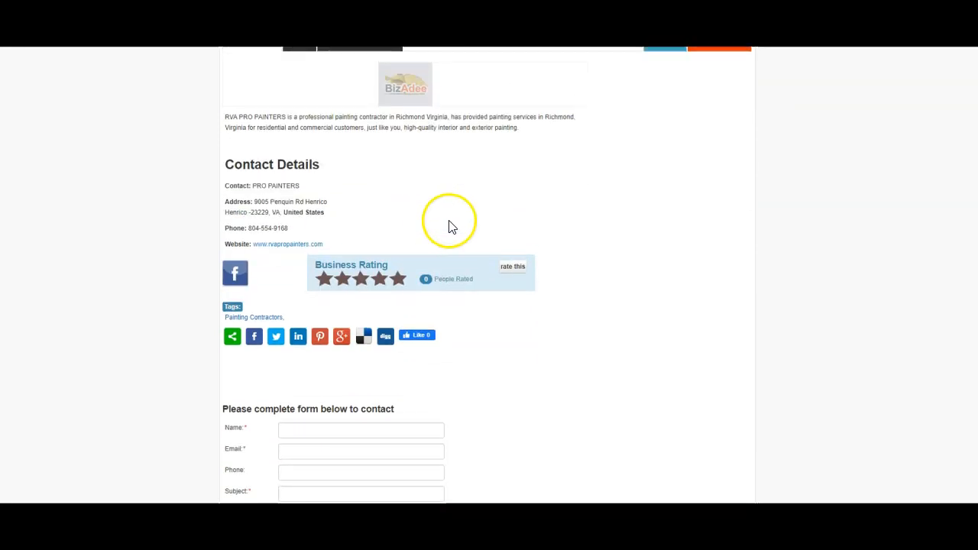
left_click(287, 245)
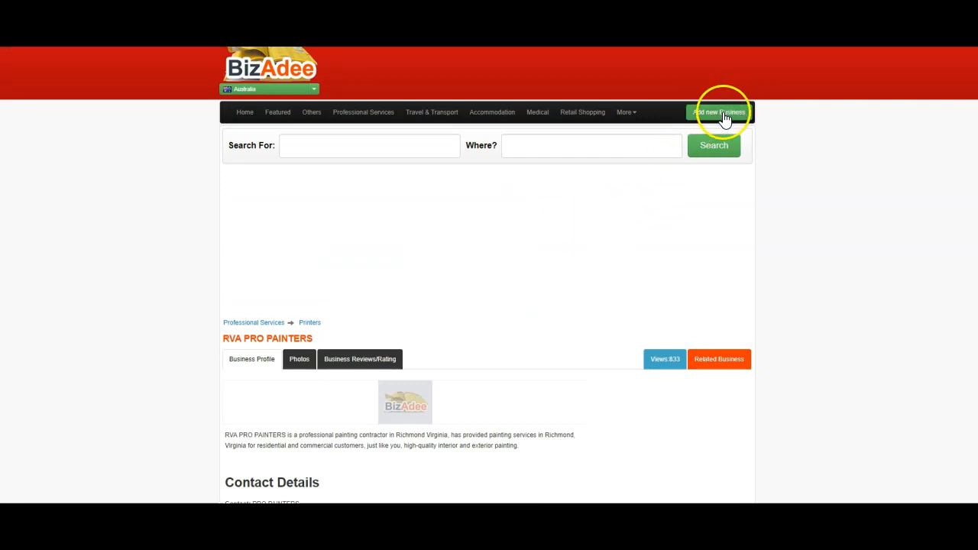
mouse_move(526, 121)
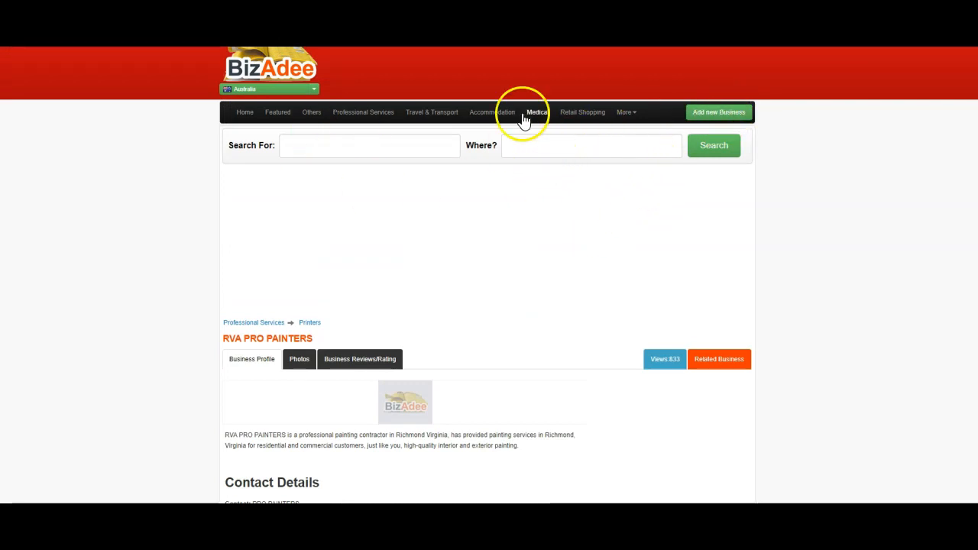
mouse_move(314, 92)
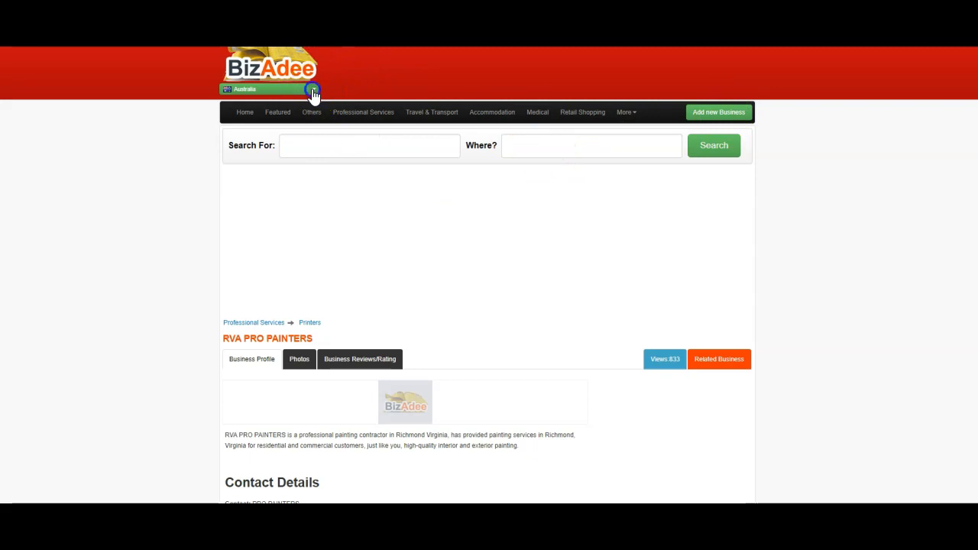
left_click(312, 89)
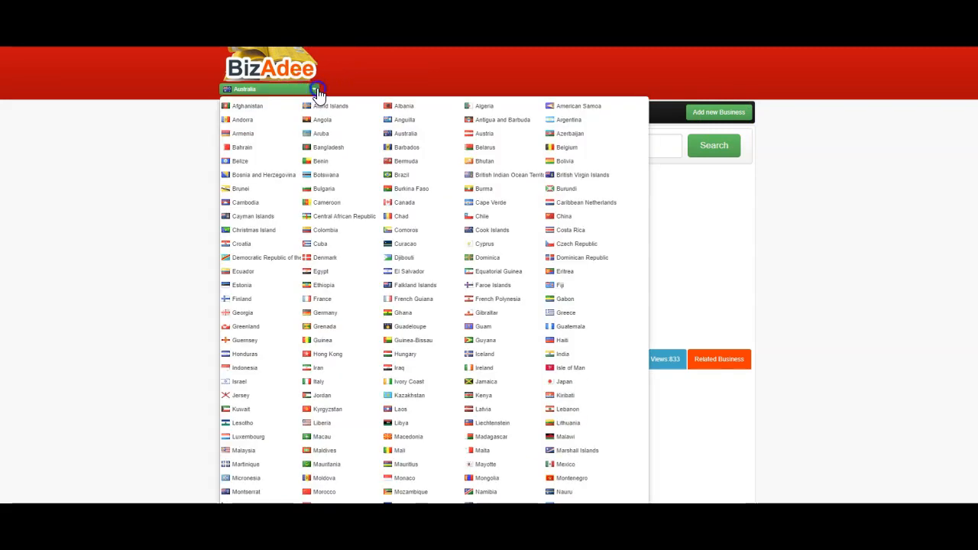
left_click(314, 89)
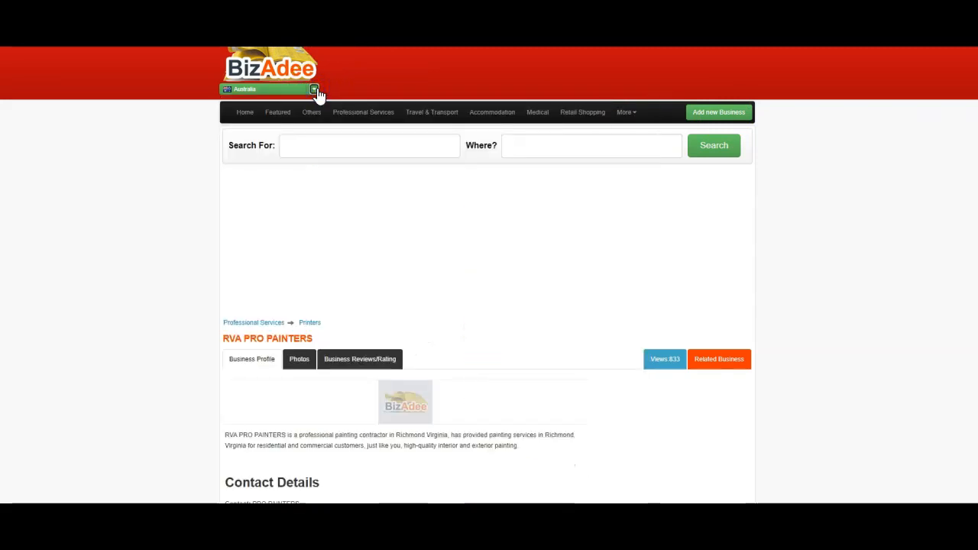